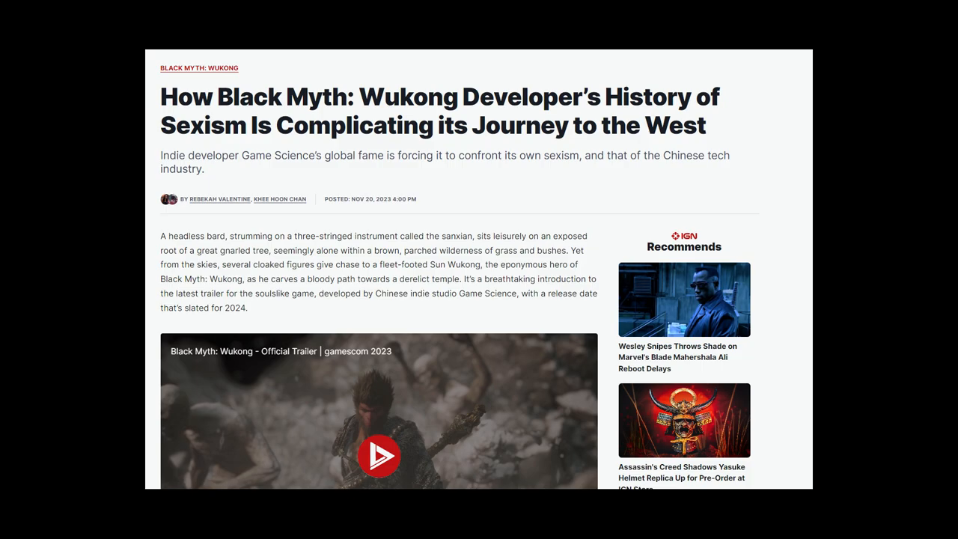
Scroll down the hands-on article toward the 'Wukong feels exceptionally quick and agile' section
{"action": "scroll", "scroll_direction": "down", "scroll_amount": 3}
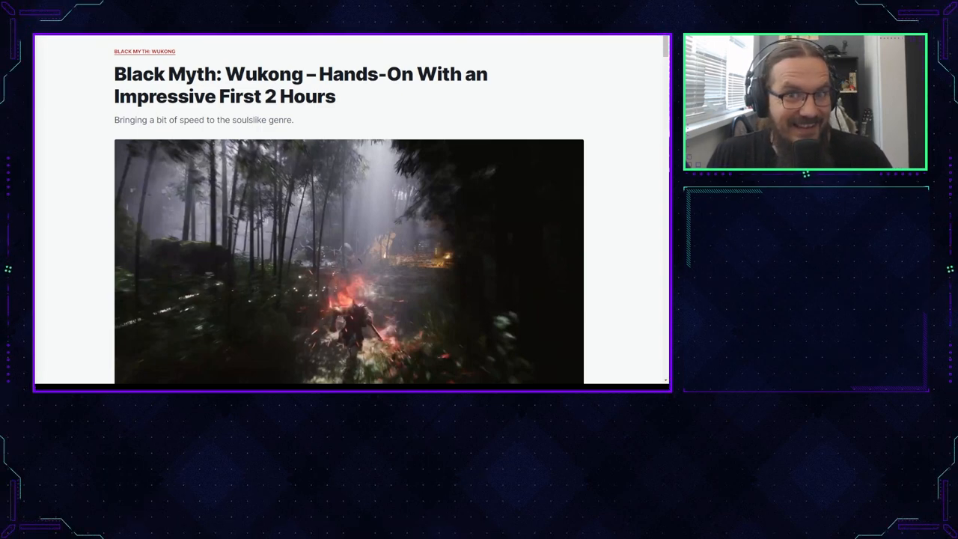
Scroll past the dodge and focus-point paragraphs to the spell paragraph and Unreal Engine 5 trailer
{"action": "scroll", "scroll_direction": "down", "scroll_amount": 3}
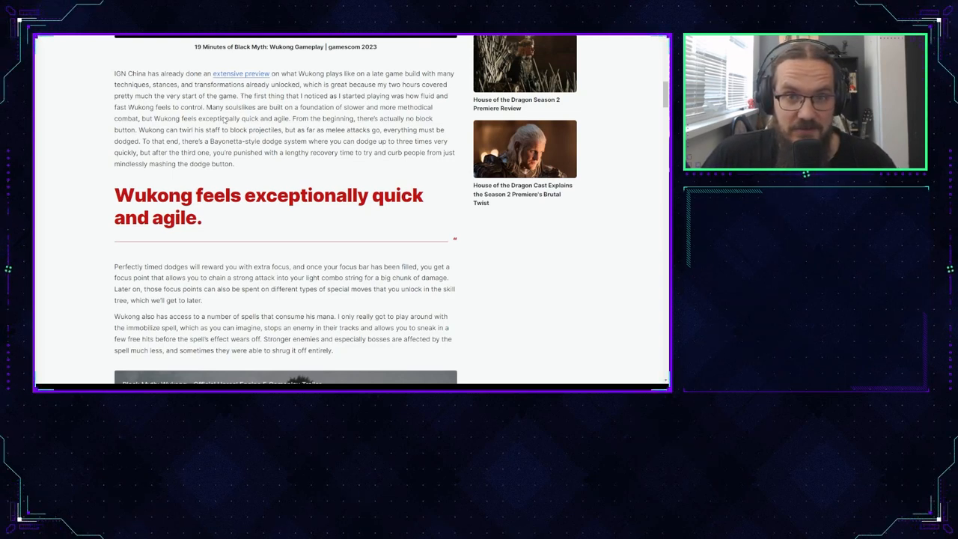
{"action": "scroll", "scroll_direction": "down", "scroll_amount": 3}
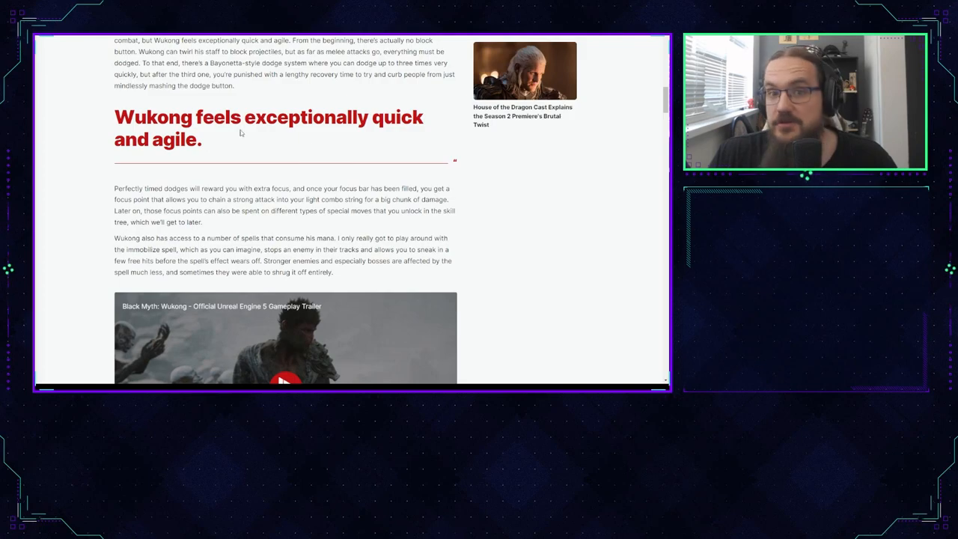
Scroll to the enemies-and-potions section and the closing verdict with the August 20 release date
{"action": "scroll", "scroll_direction": "down", "scroll_amount": 3}
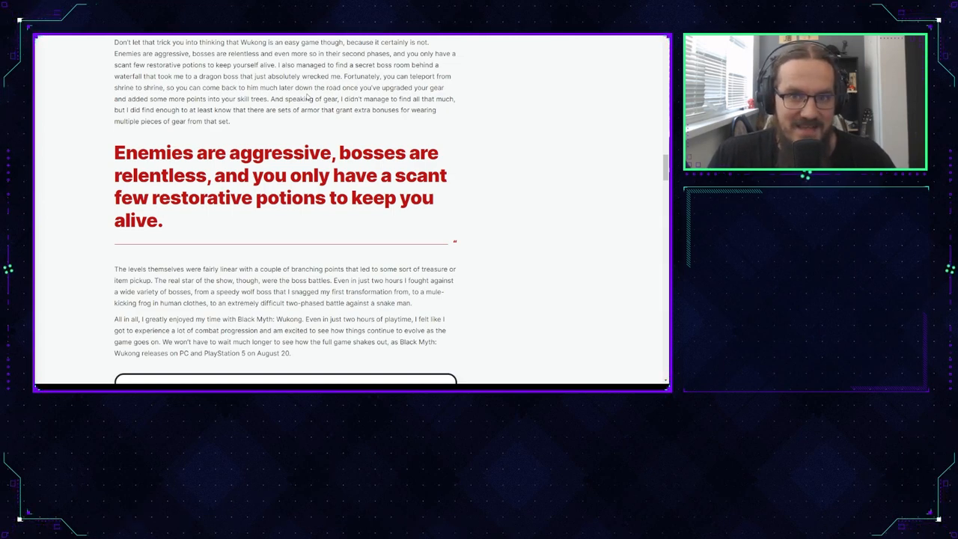
{"action": "mouse_move", "coordinate": [380, 228]}
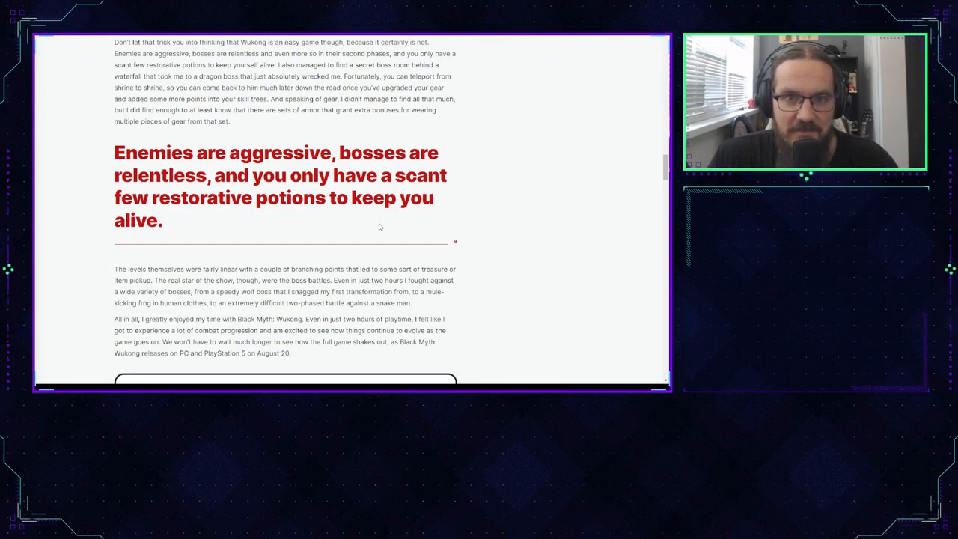
{"action": "scroll", "scroll_direction": "down", "scroll_amount": 3}
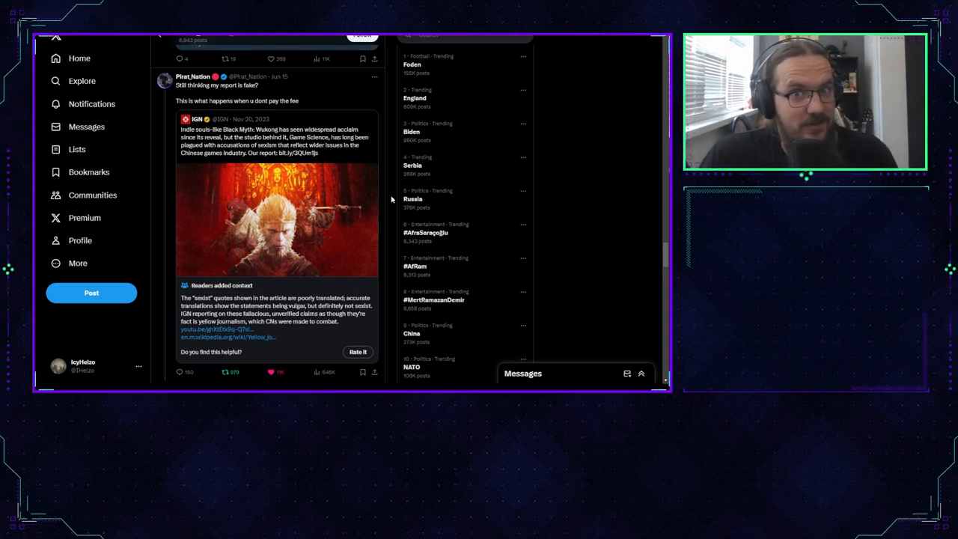
Scroll the X timeline to the post quoting IGN's Wukong report with its community note
{"action": "scroll", "scroll_direction": "down", "scroll_amount": 3}
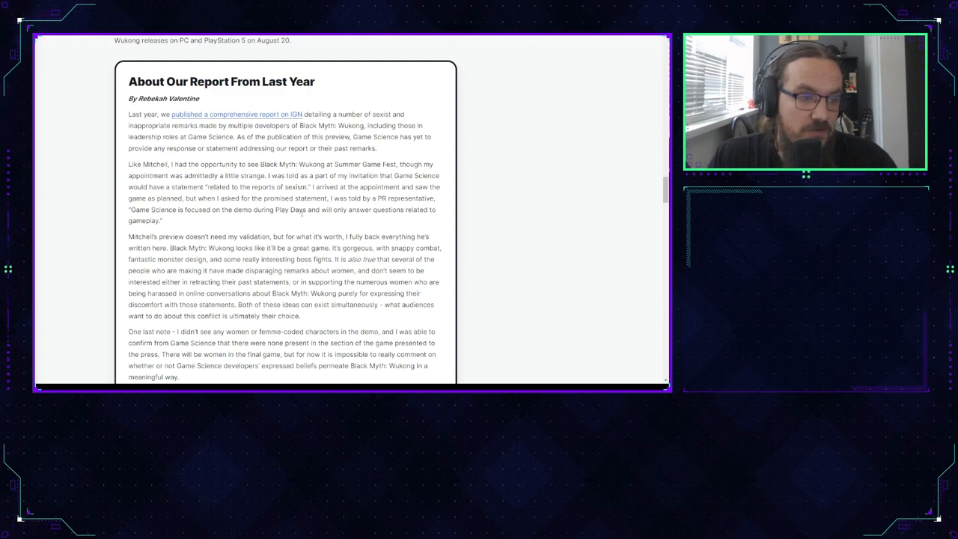
{"action": "mouse_move", "coordinate": [362, 217]}
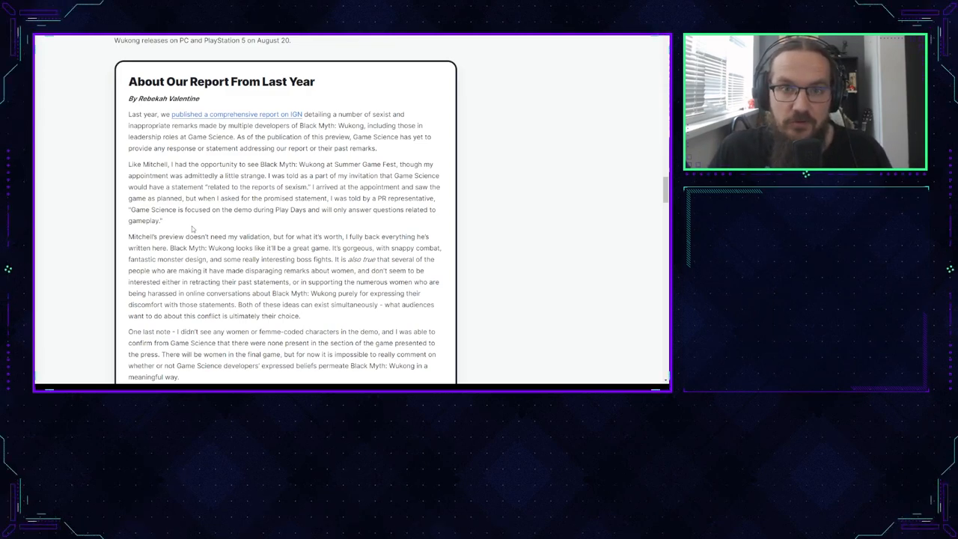
{"action": "scroll", "scroll_direction": "down", "scroll_amount": 3}
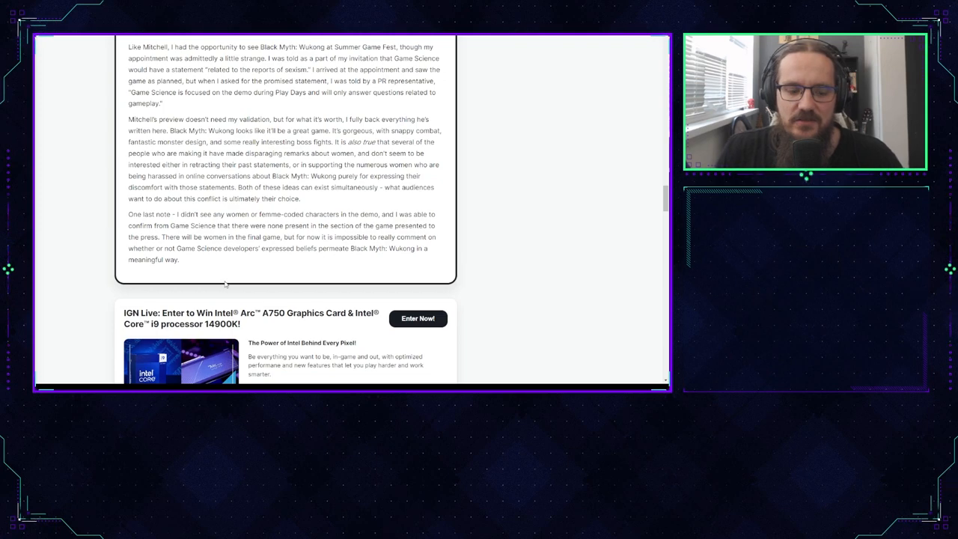
Scroll back up to bring the 'About Our Report From Last Year' heading and byline into view
{"action": "scroll", "scroll_direction": "up", "scroll_amount": 3}
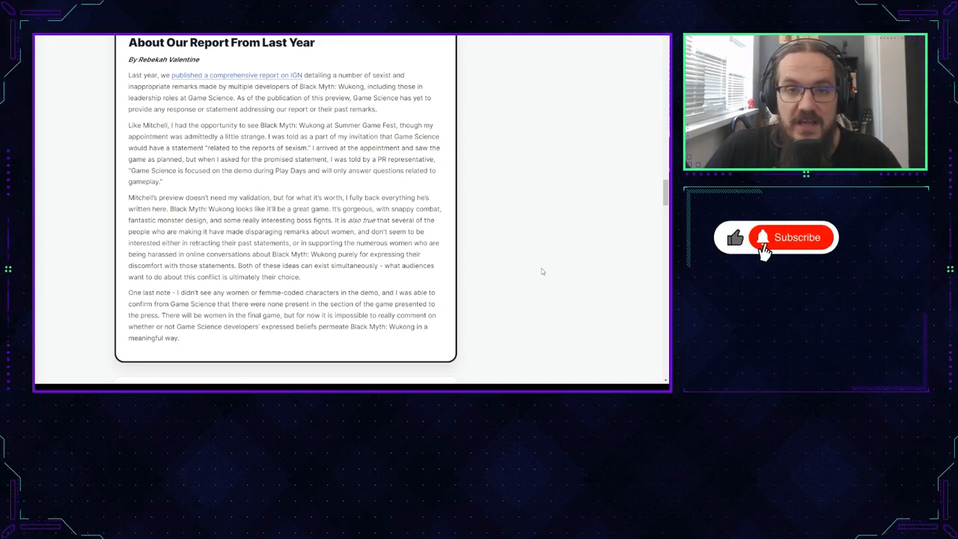
Select the article area while the full 'About Our Report From Last Year' section stays in view
{"action": "left_click", "coordinate": [791, 236]}
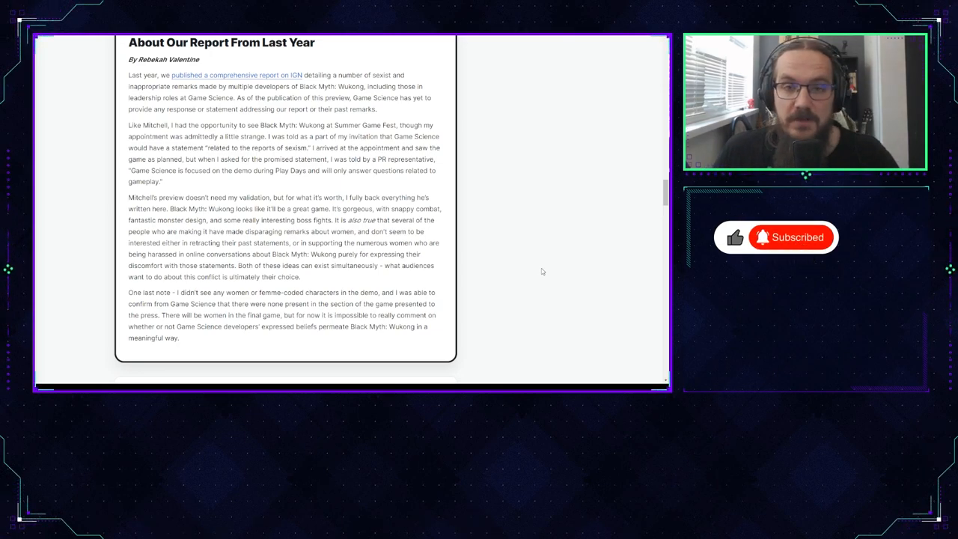